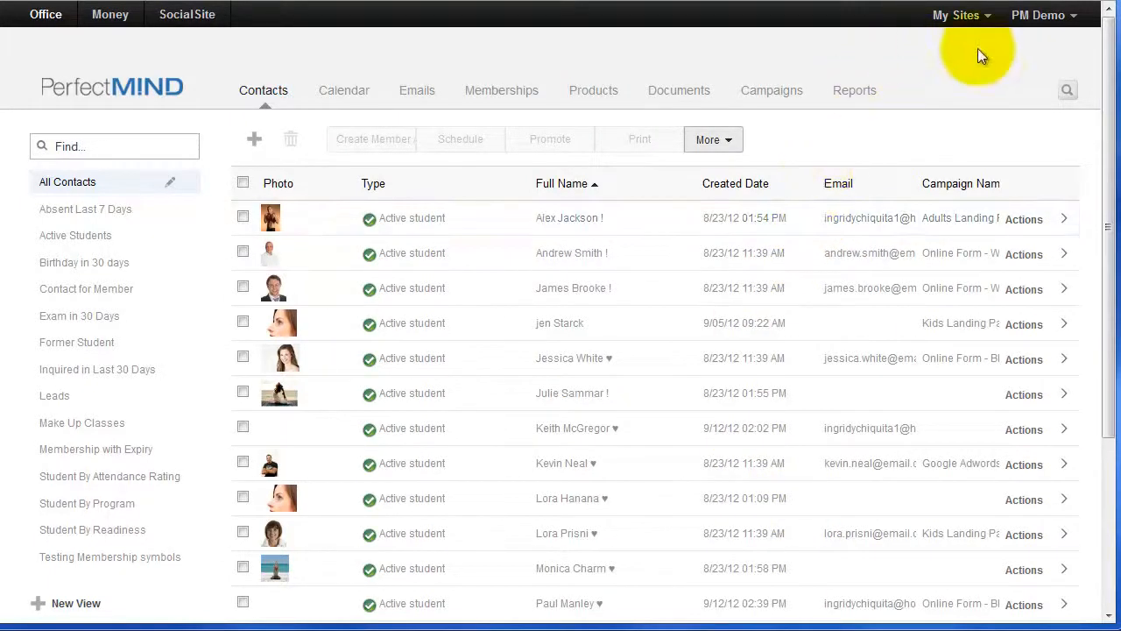
Open the PM Demo account dropdown at the top right
left_click(1038, 15)
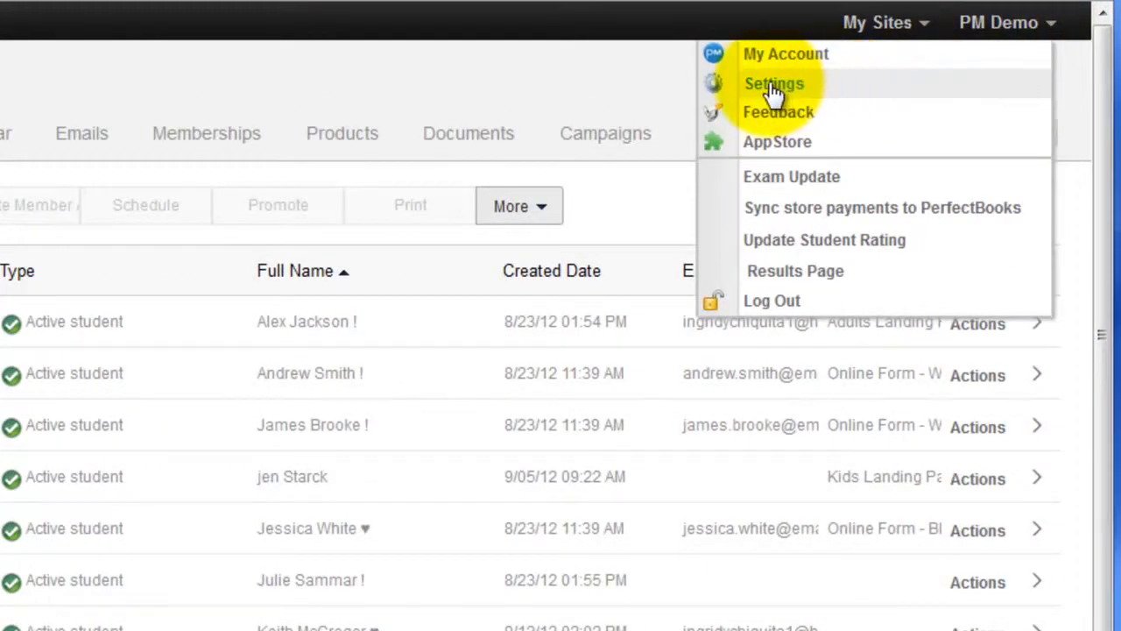
Choose Settings from the account menu to reach the Martial Arts options
left_click(774, 83)
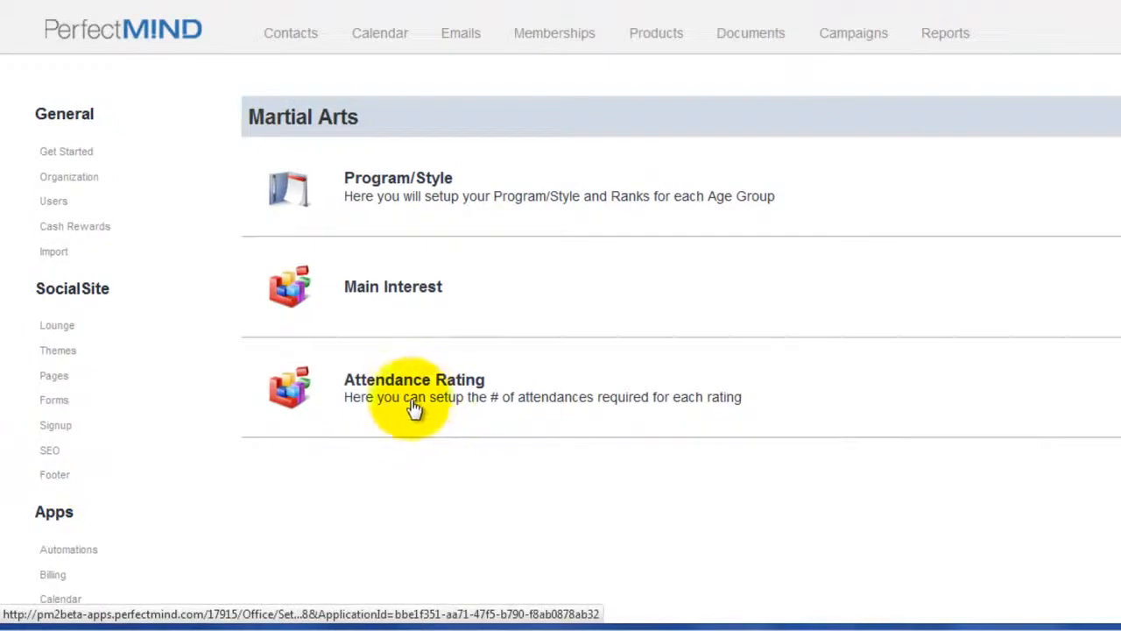
mouse_move(377, 380)
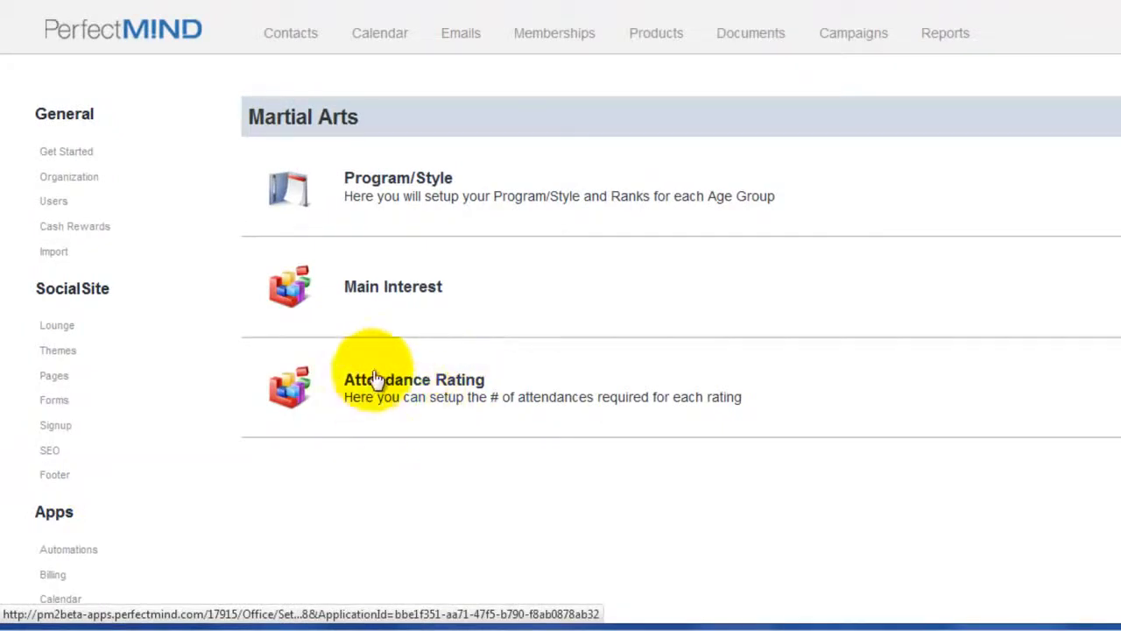
mouse_move(403, 386)
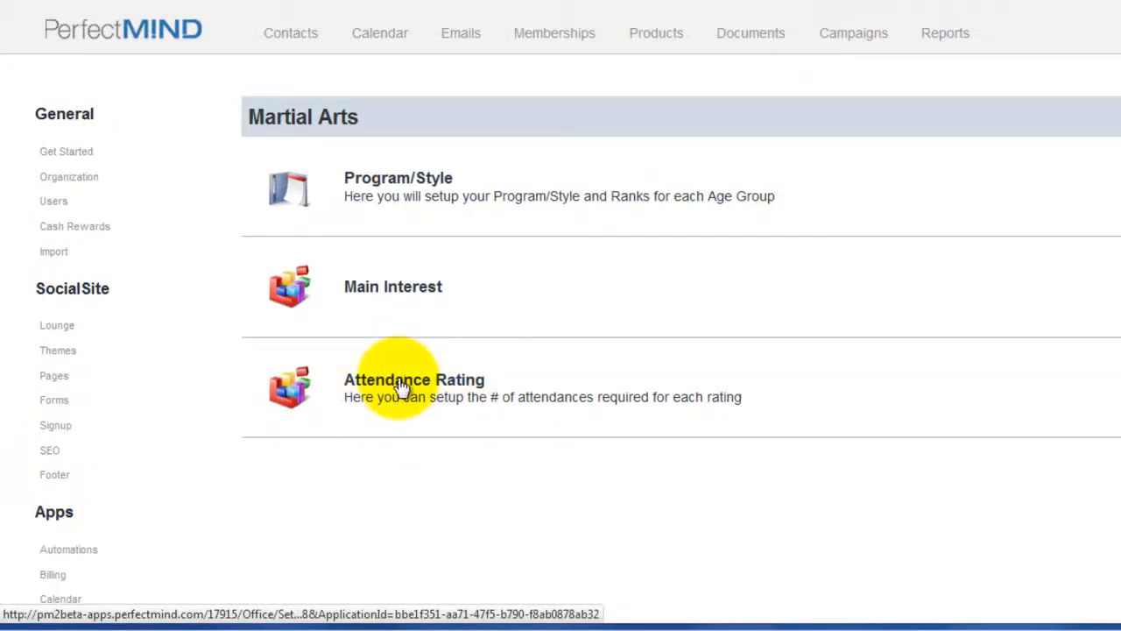
Open Attendance Rating under Martial Arts, showing thresholds A 8, B 4, C 1
left_click(414, 379)
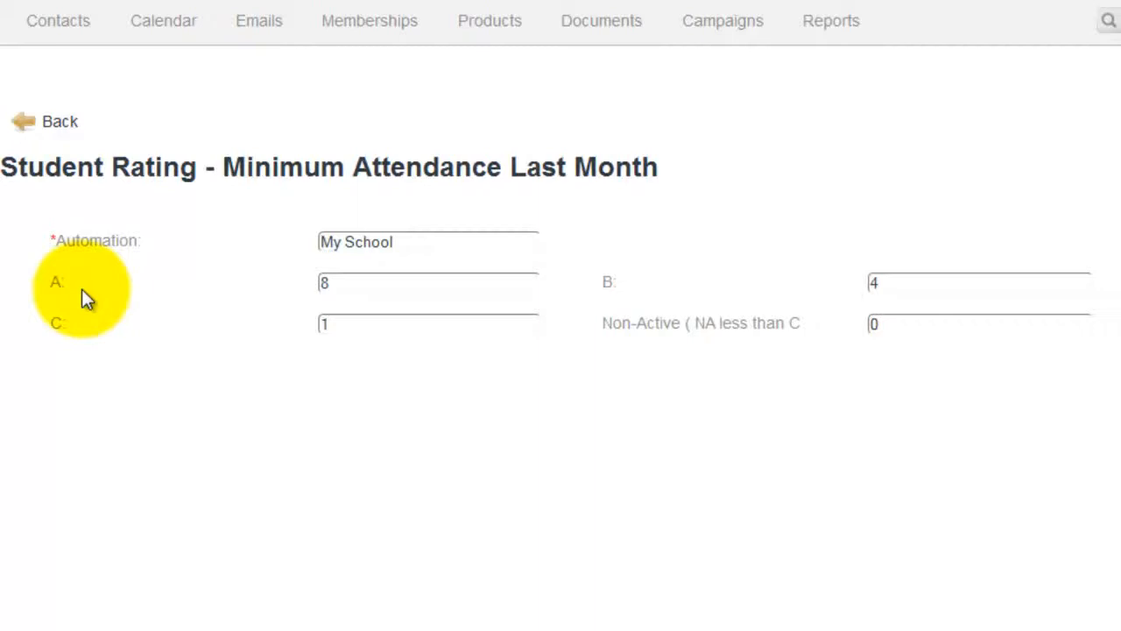
mouse_move(276, 289)
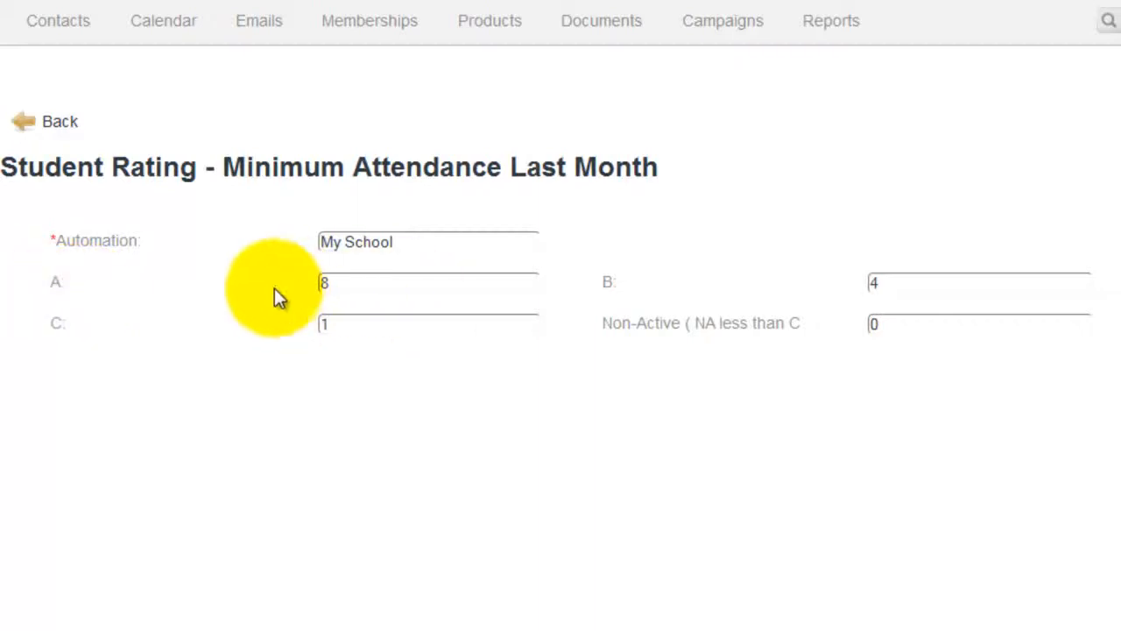
mouse_move(338, 320)
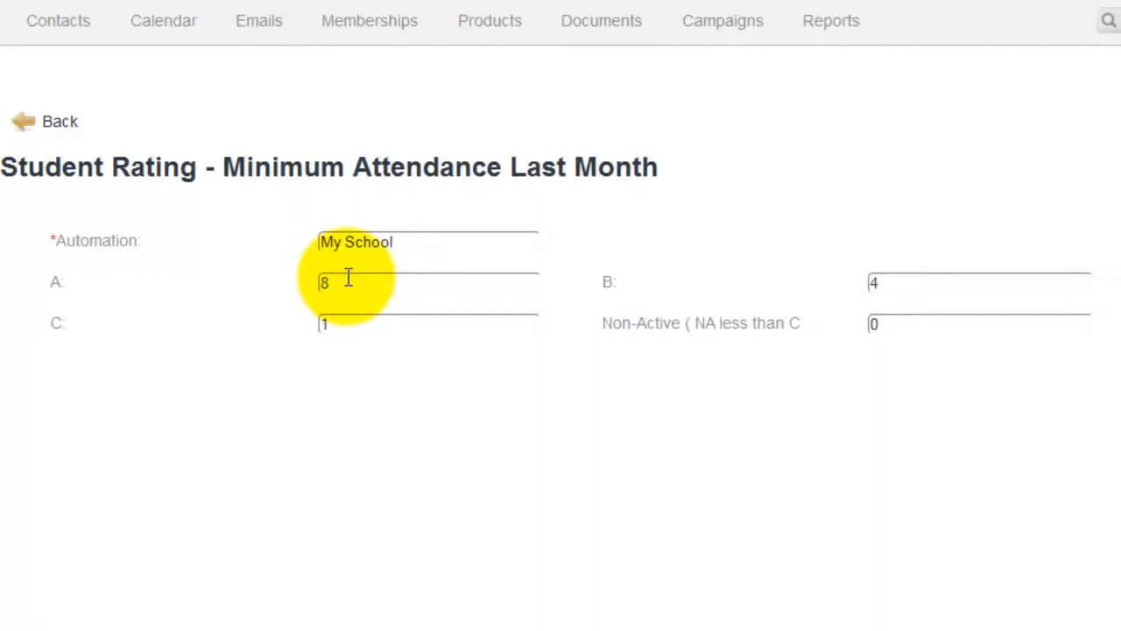
mouse_move(872, 294)
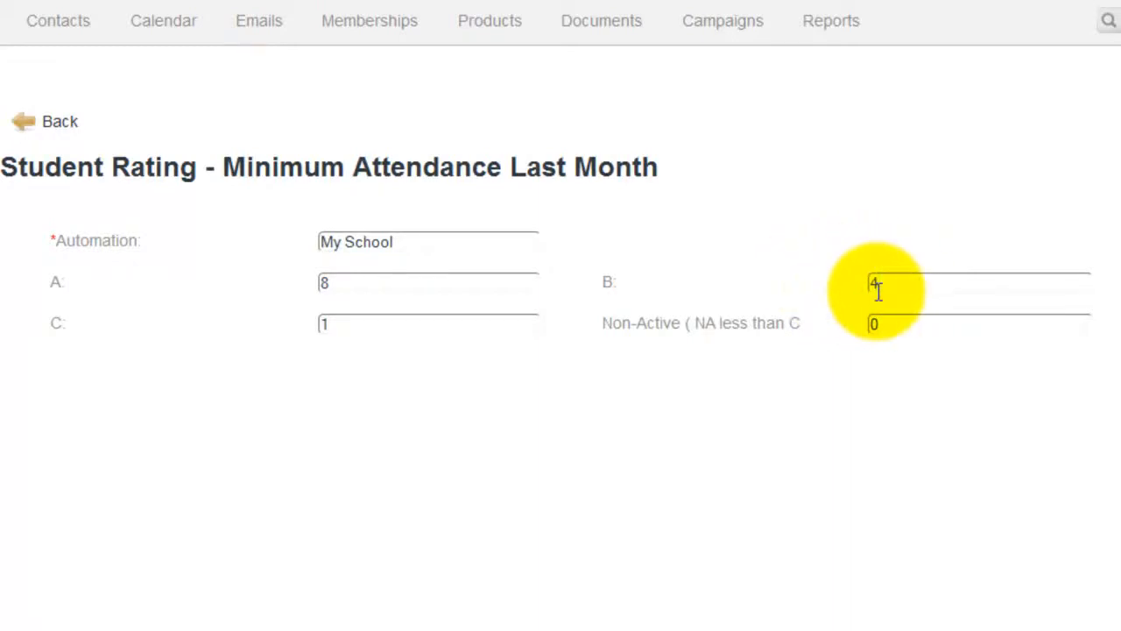
mouse_move(758, 293)
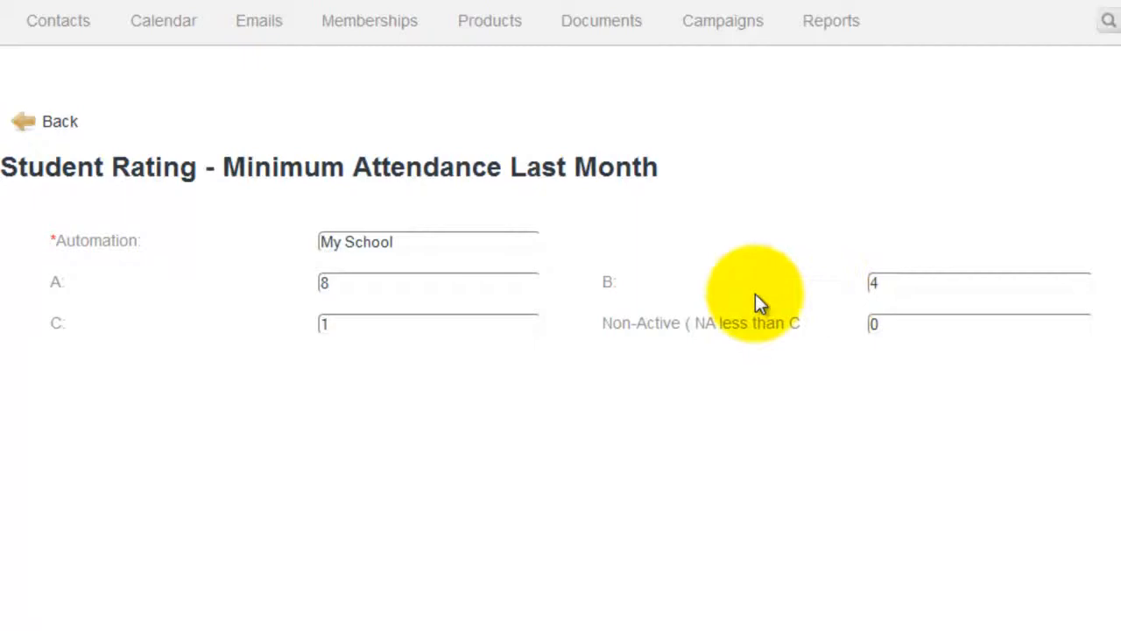
mouse_move(191, 333)
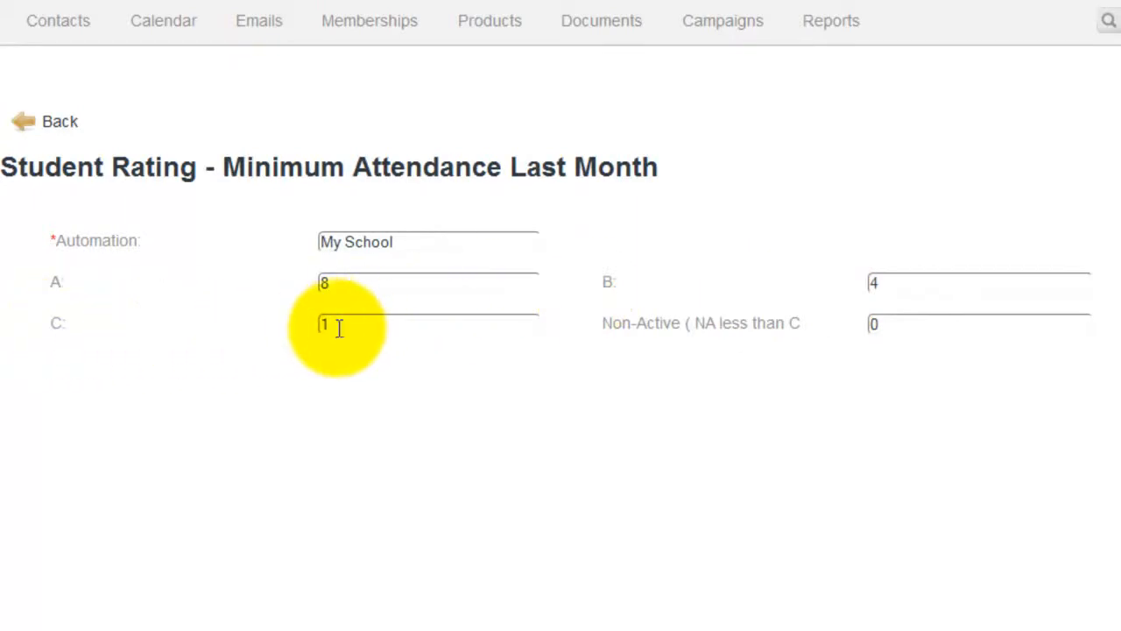
mouse_move(481, 328)
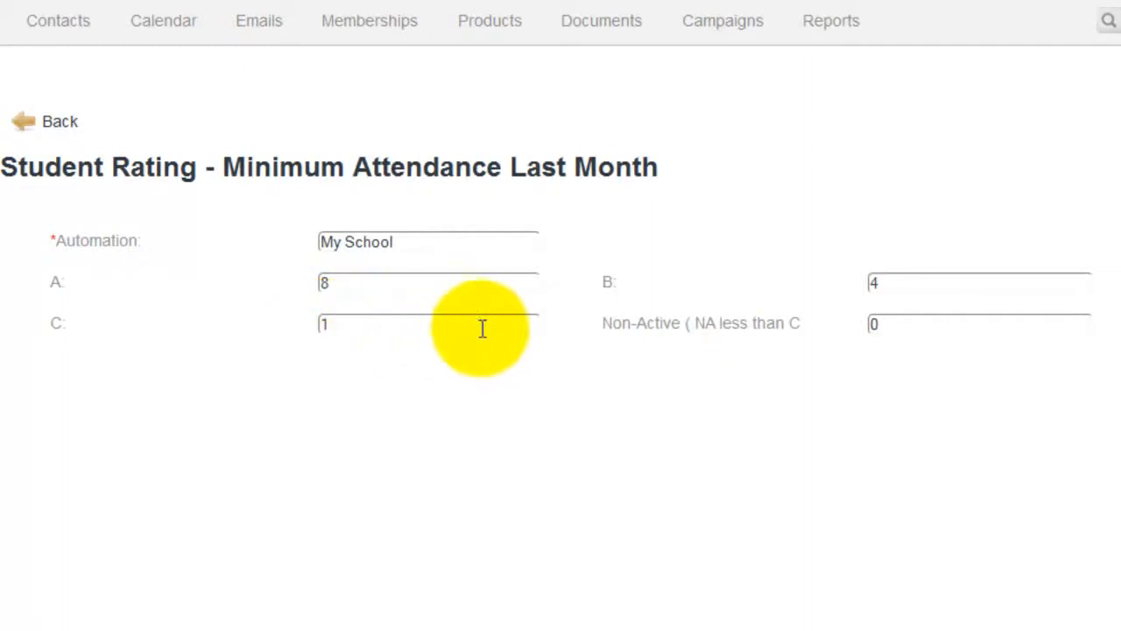
mouse_move(930, 333)
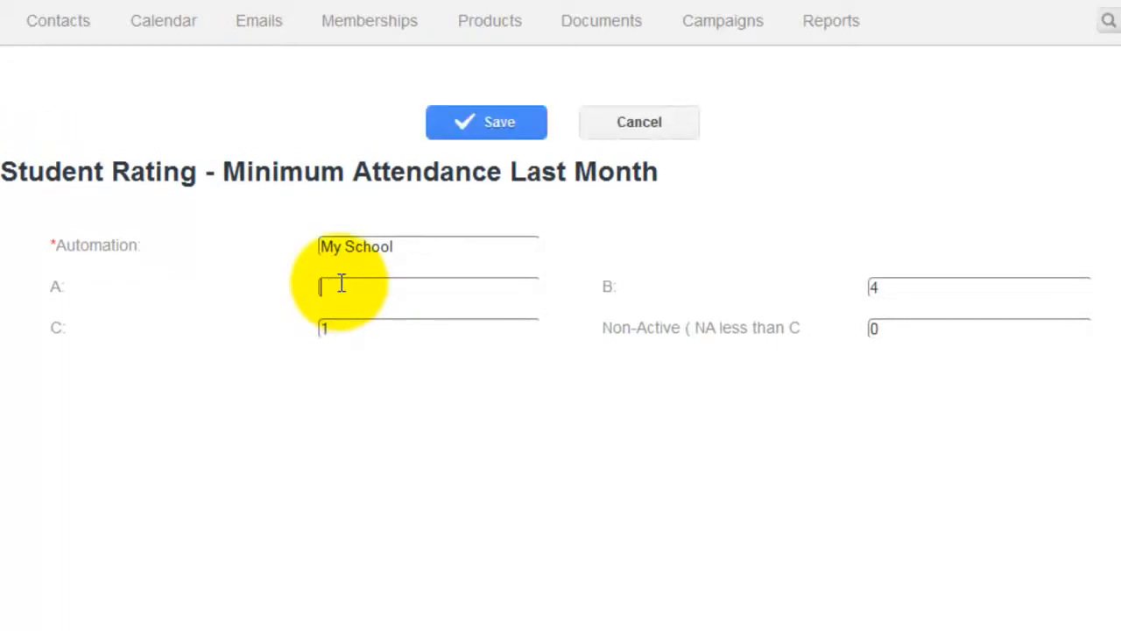
Set the A threshold to 10 and the B threshold to 6
type("10")
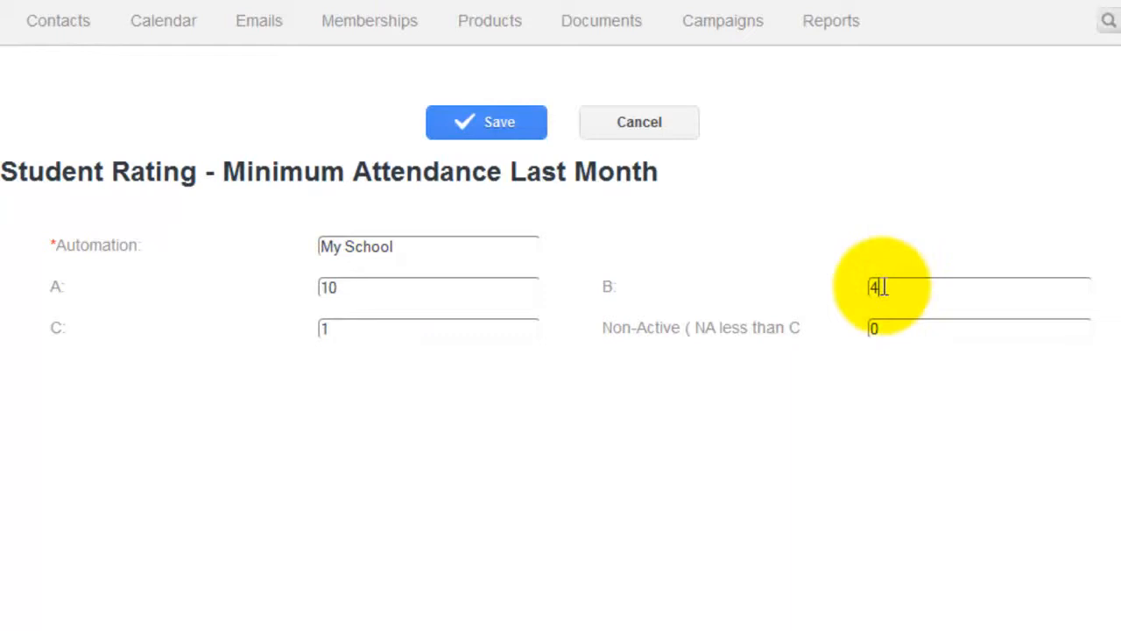
type("6")
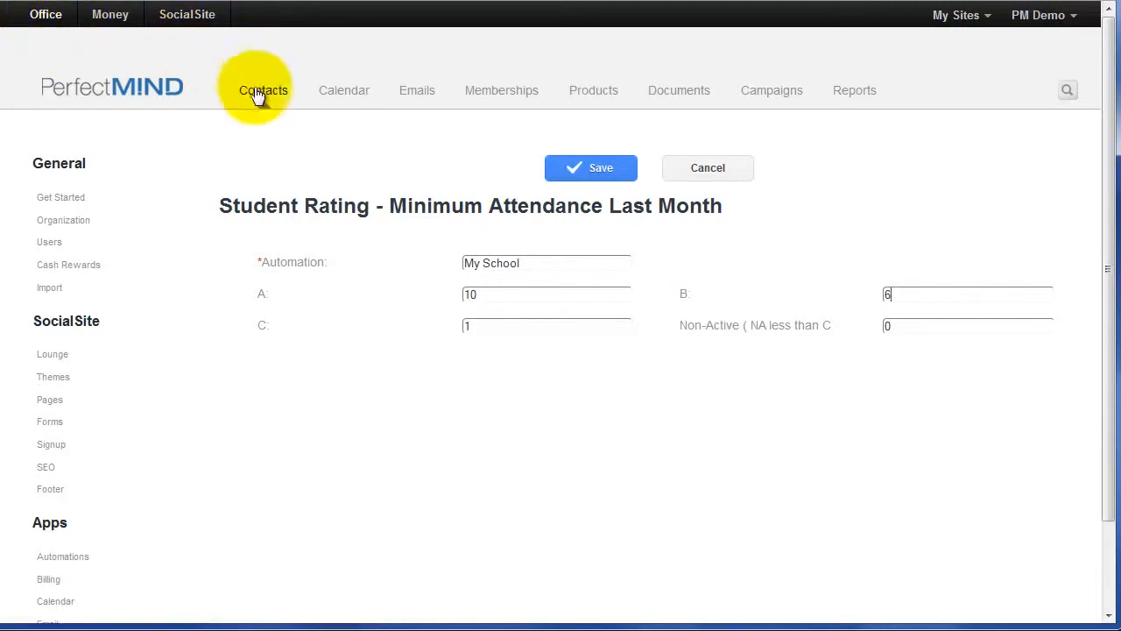
Go back to the All Contacts list via the Contacts tab
left_click(263, 90)
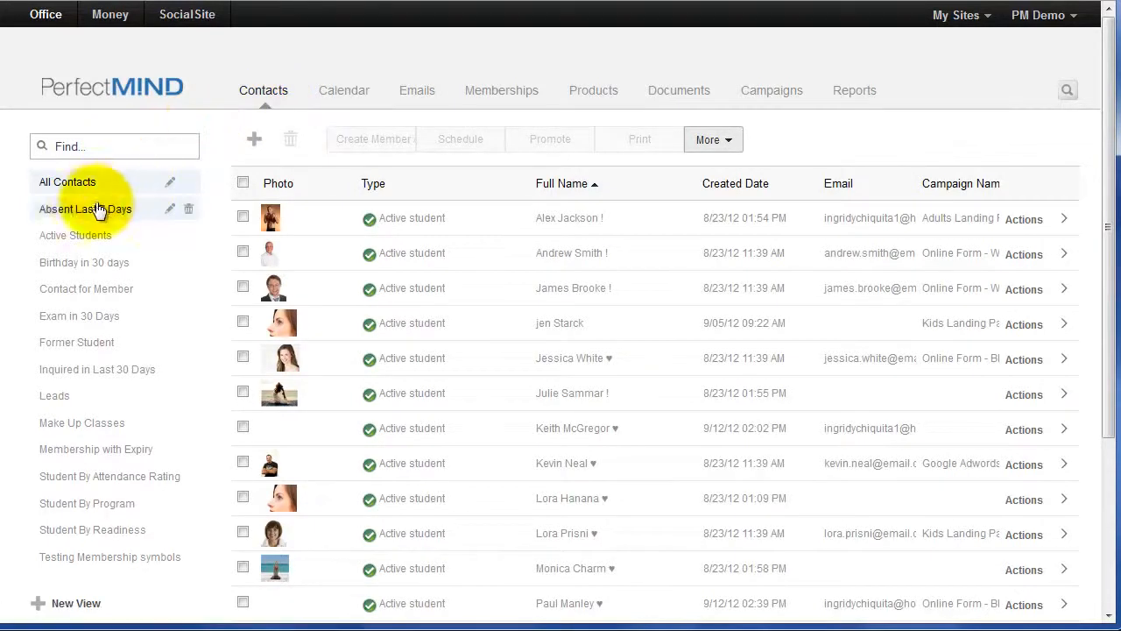
mouse_move(82, 423)
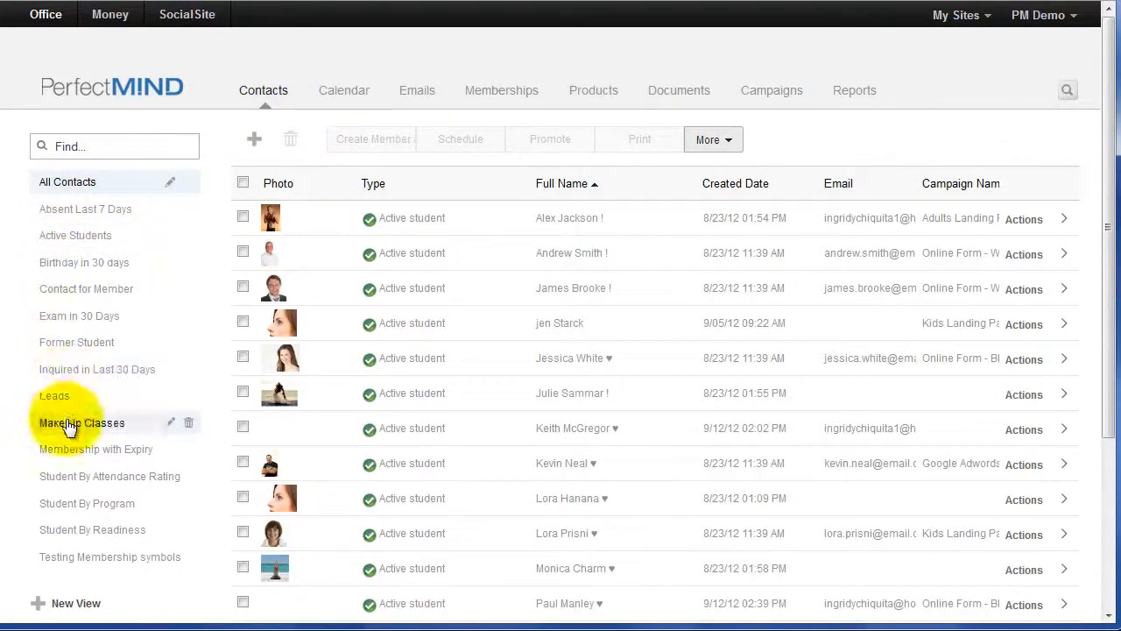
mouse_move(66, 475)
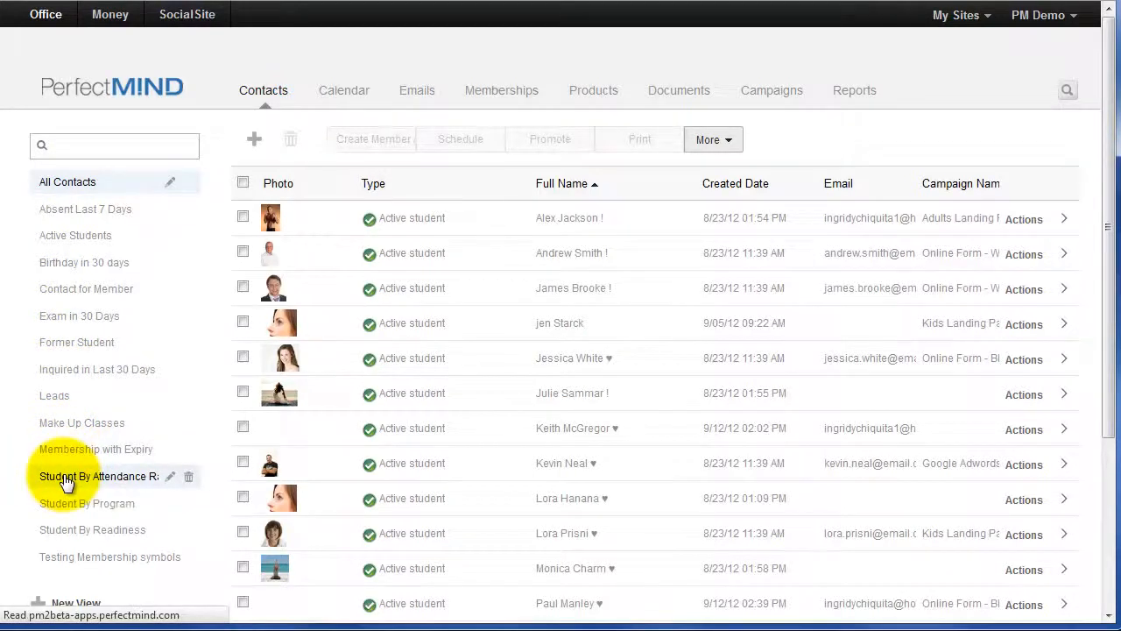
Switch to the Student By Attendance Rating view and scroll through the A, B, C, Non-Active students
left_click(97, 476)
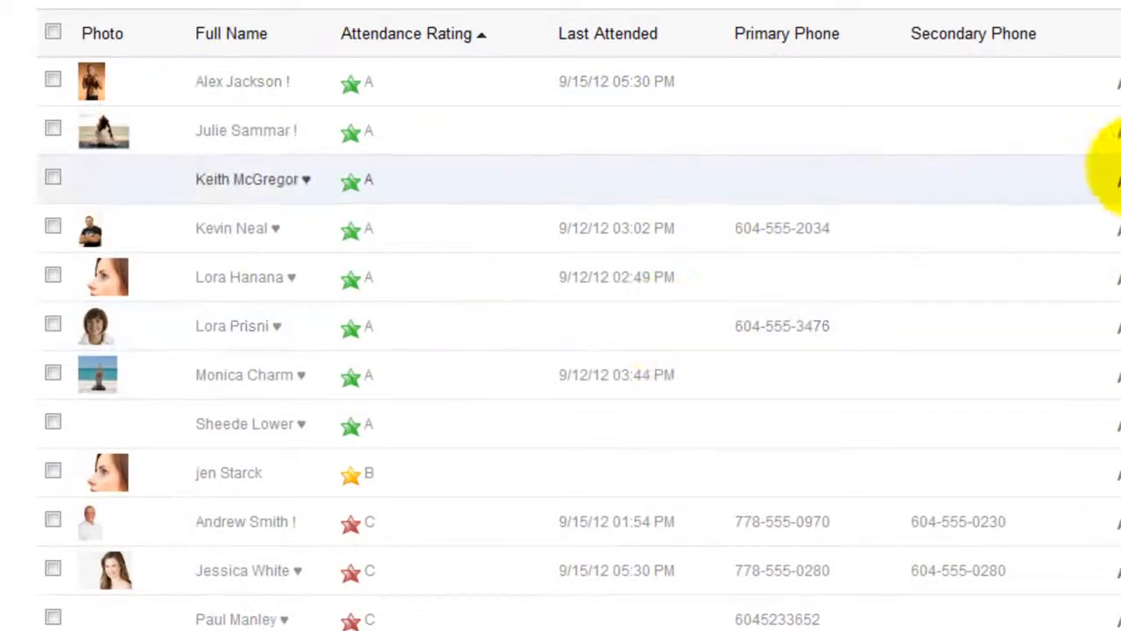
scroll("down", 3)
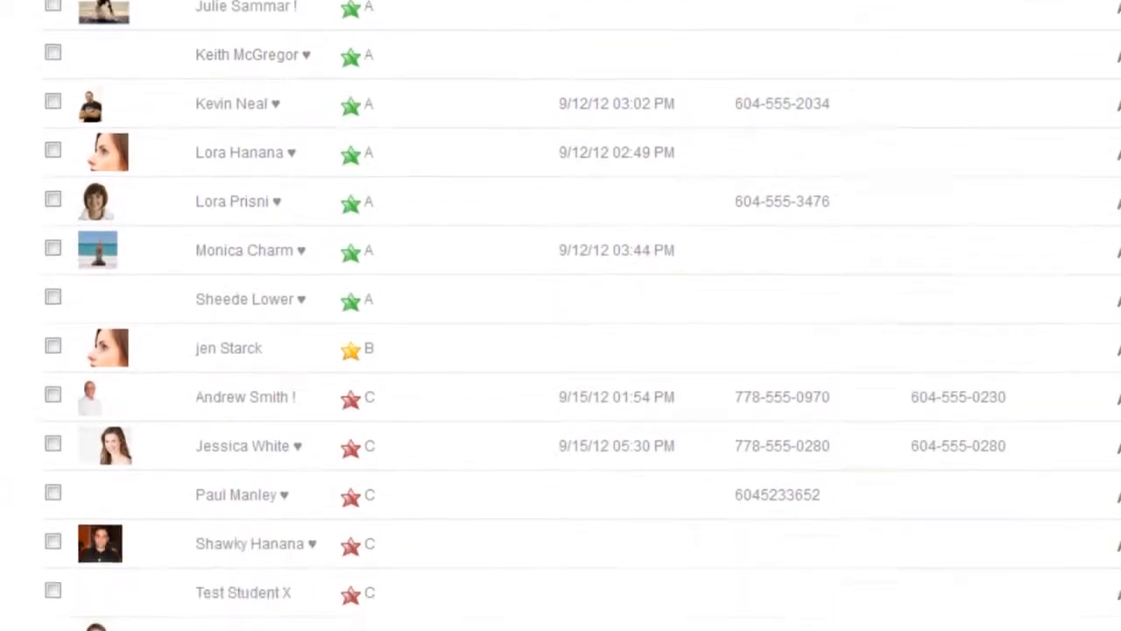
scroll("down", 3)
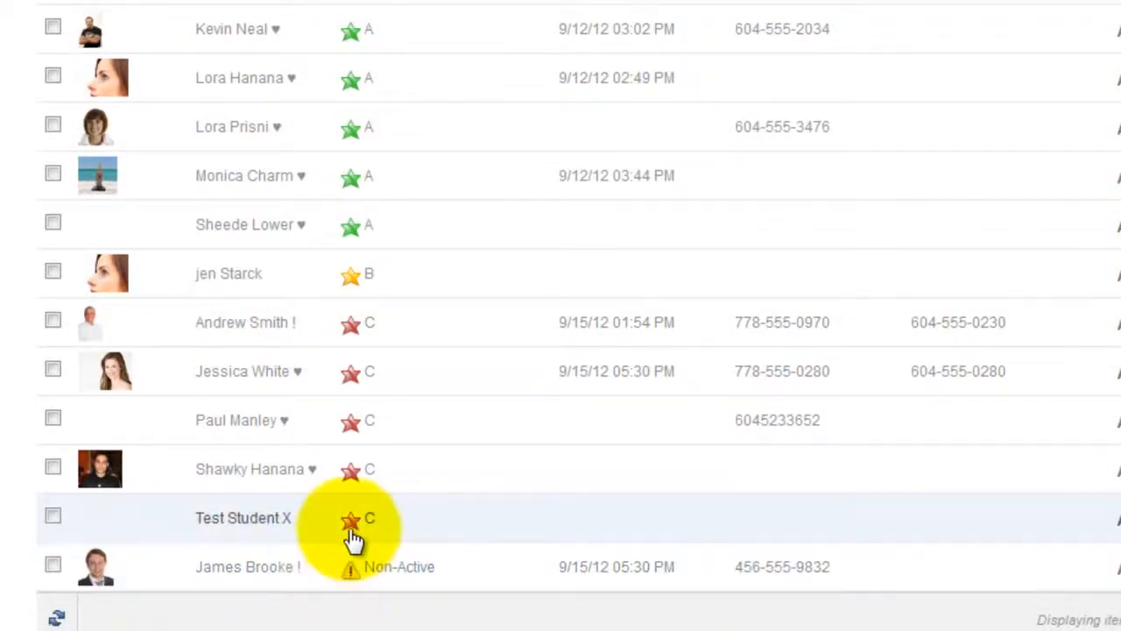
mouse_move(388, 371)
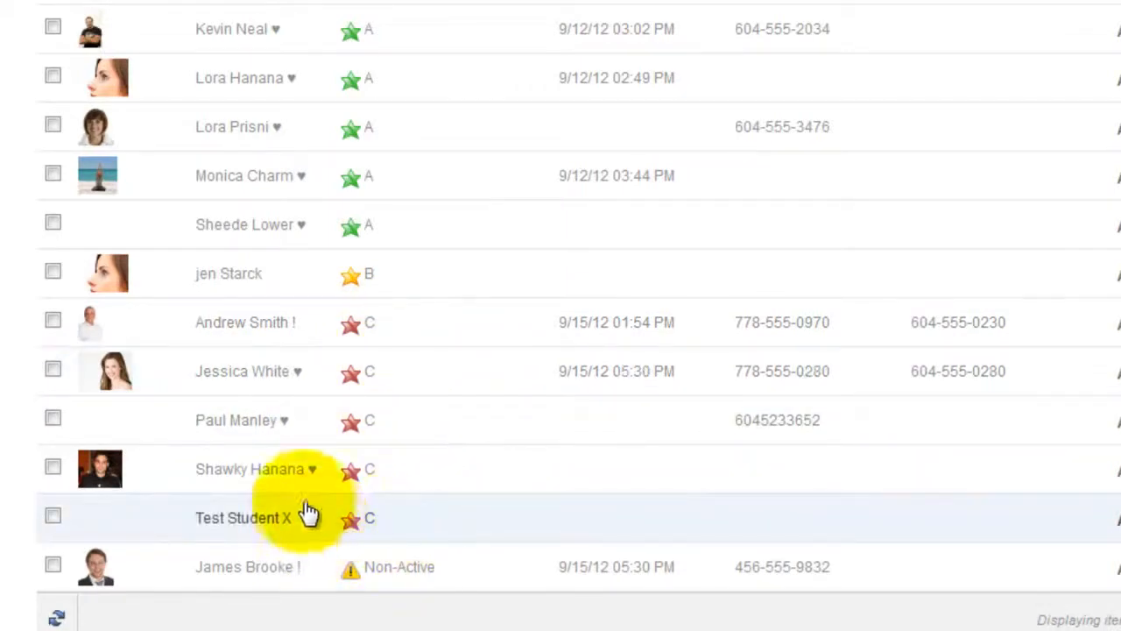
mouse_move(311, 499)
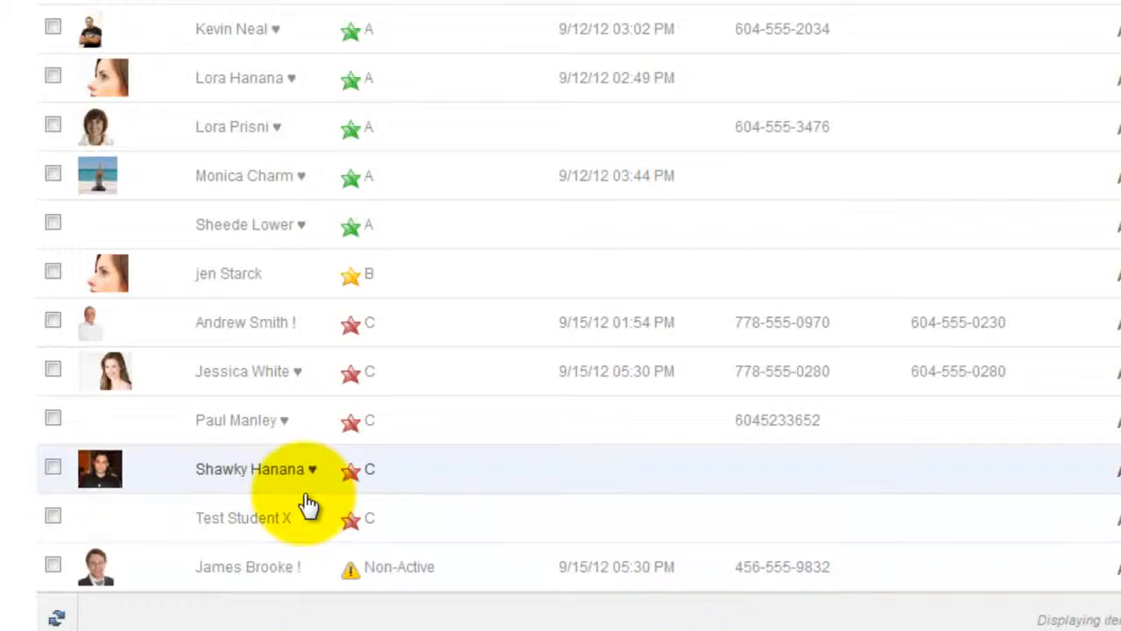